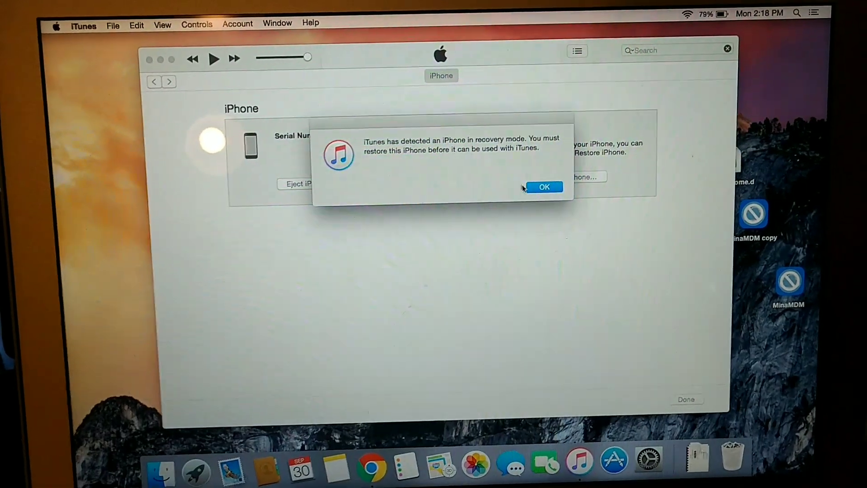
Step: Dismiss the 'iPhone in recovery mode' alert with OK
left_click(544, 187)
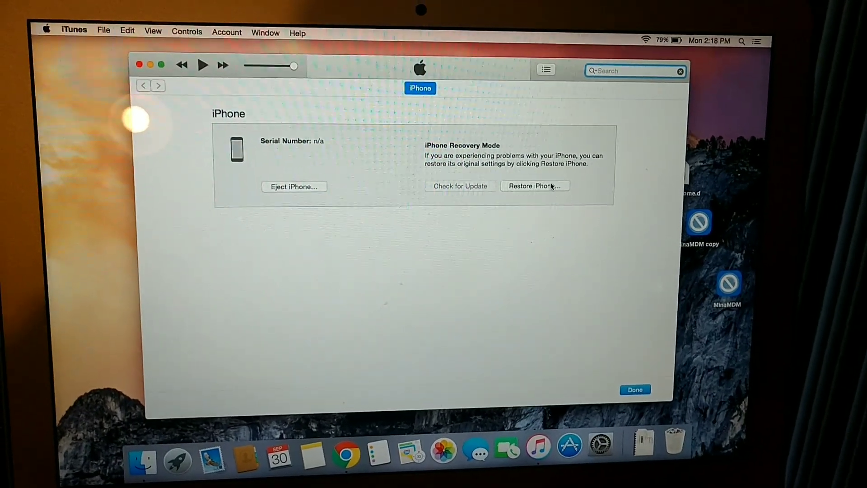
Step: Restore and update the iPhone to iOS 13.1.2, accept the license, and show the 3.83 GB download progress
left_click(532, 186)
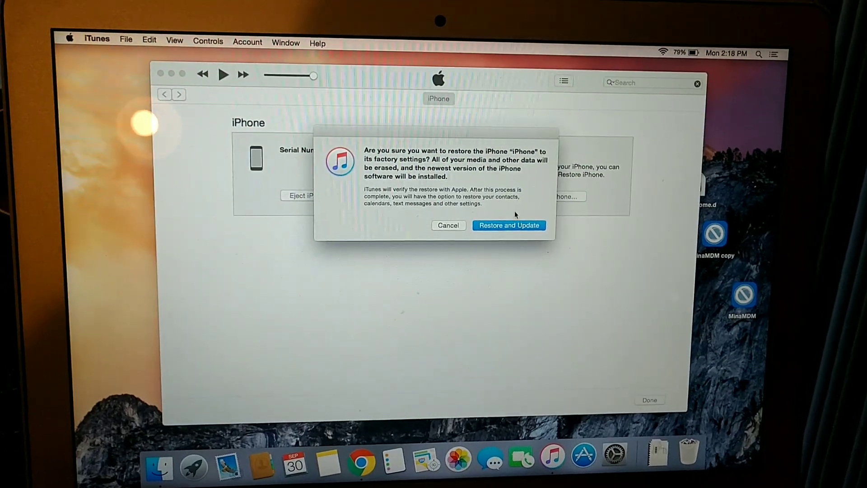
left_click(509, 226)
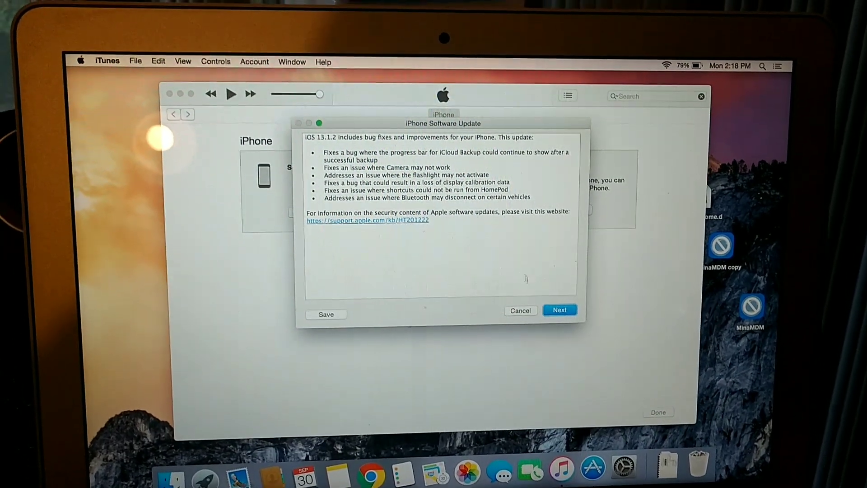
left_click(560, 310)
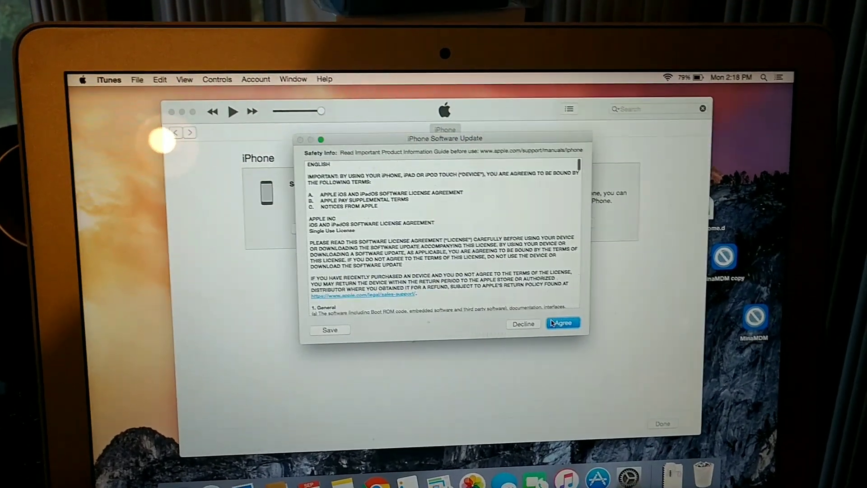
left_click(564, 322)
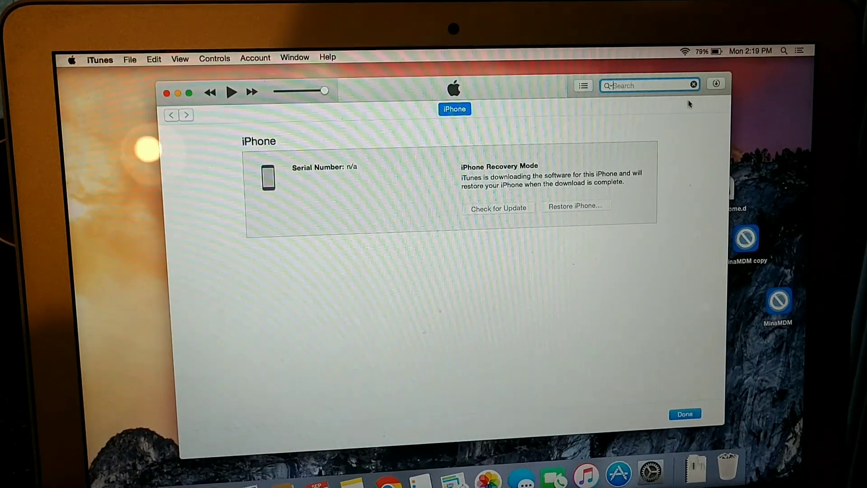
left_click(716, 83)
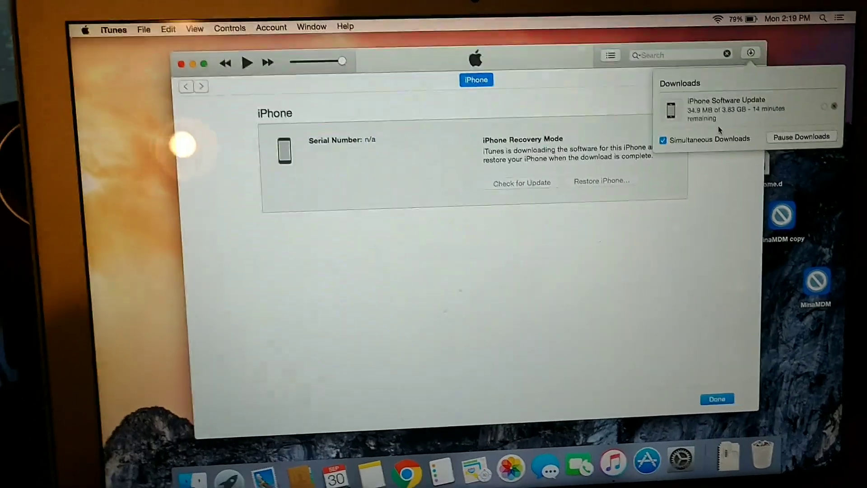